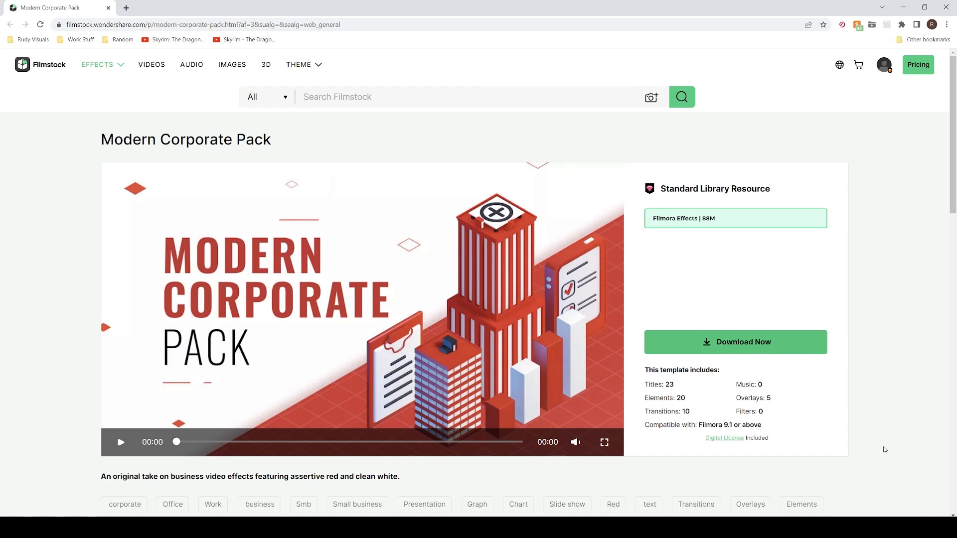
mouse_move(871, 433)
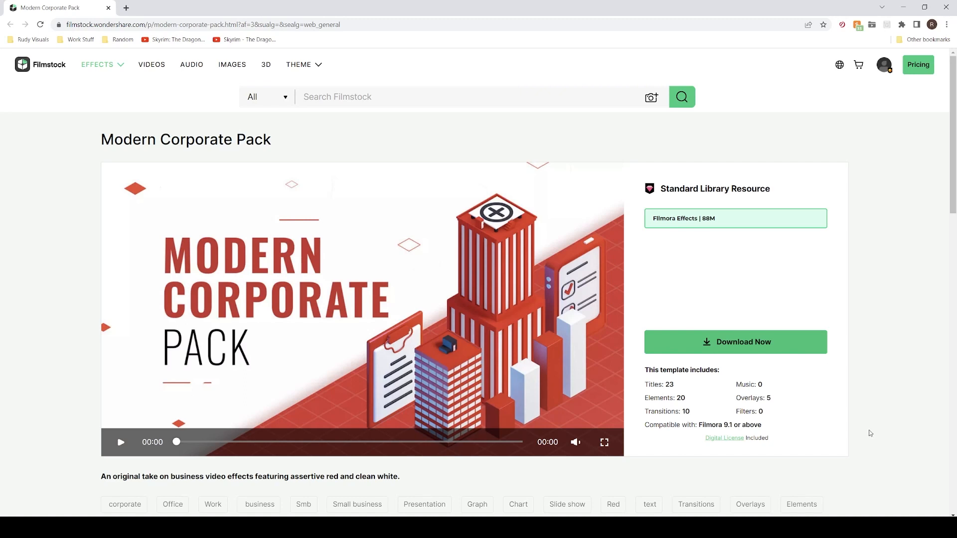
mouse_move(701, 402)
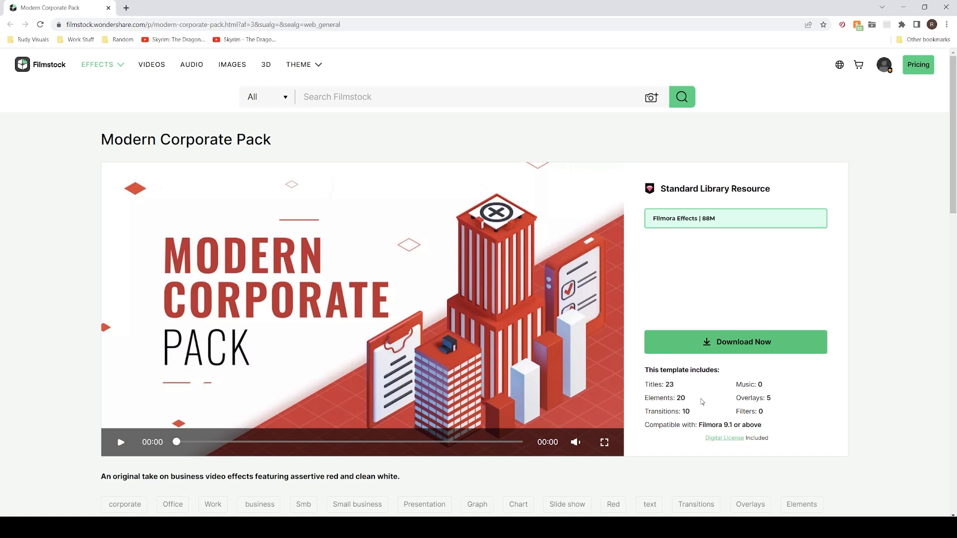
mouse_move(817, 407)
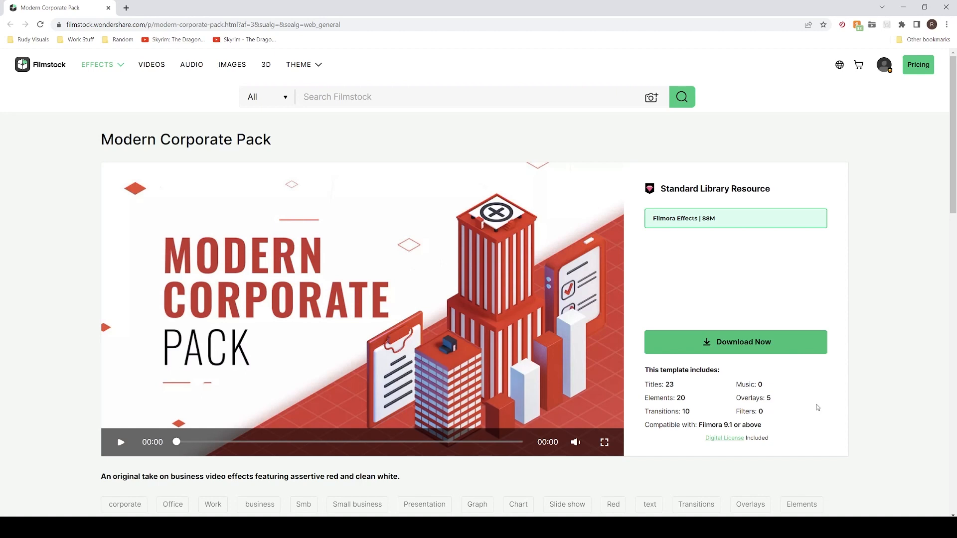
mouse_move(715, 403)
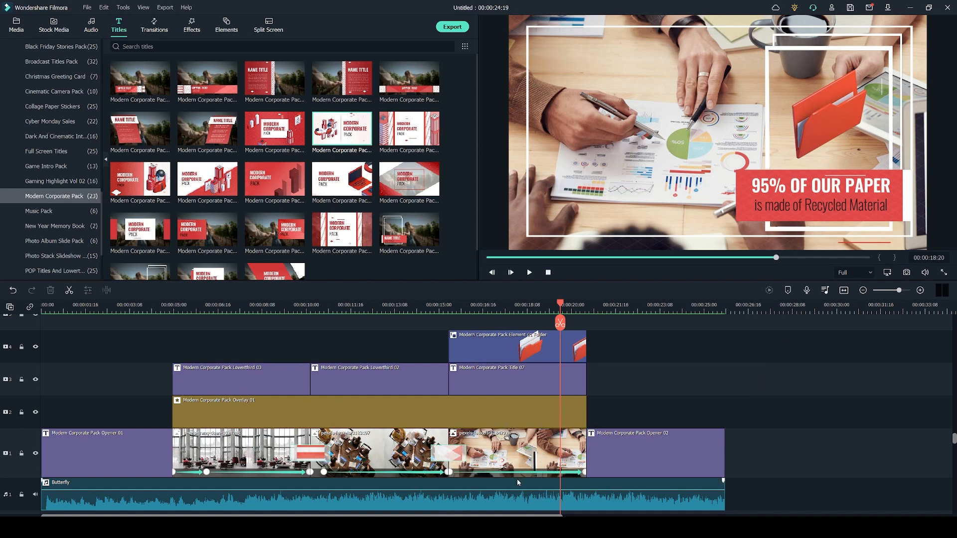
mouse_move(514, 479)
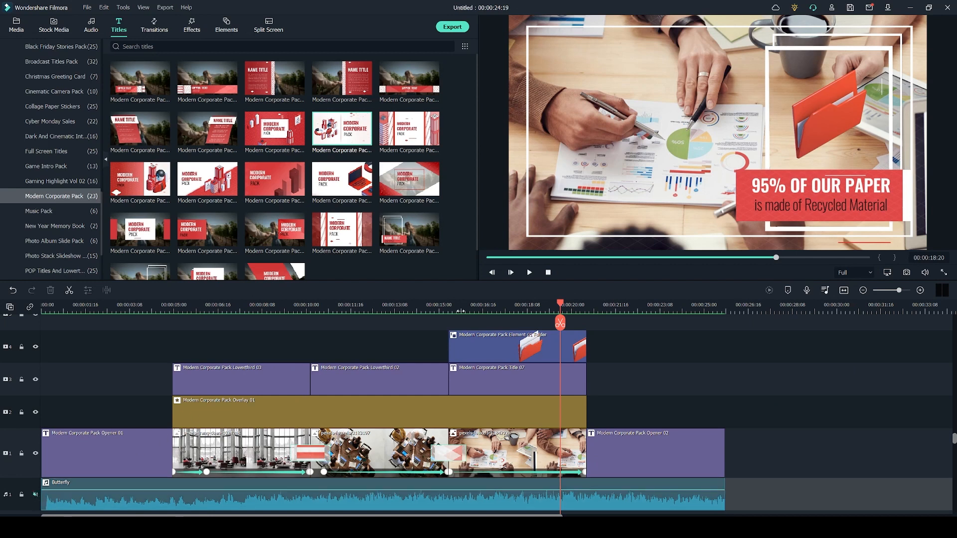
Step: Keyframe the desk photo from its start to Scale 113.70 and Position X -50.8
left_click(528, 272)
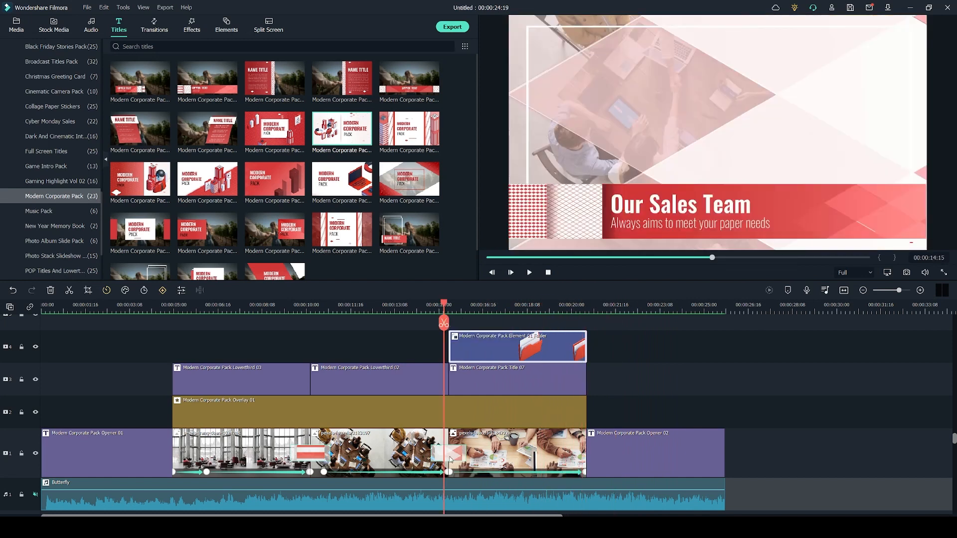
left_click(16, 24)
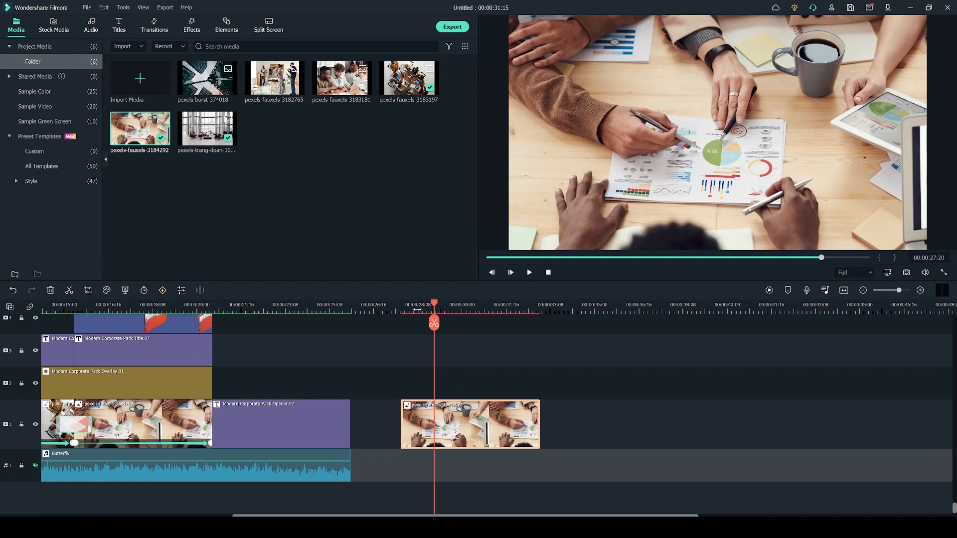
double_click(470, 424)
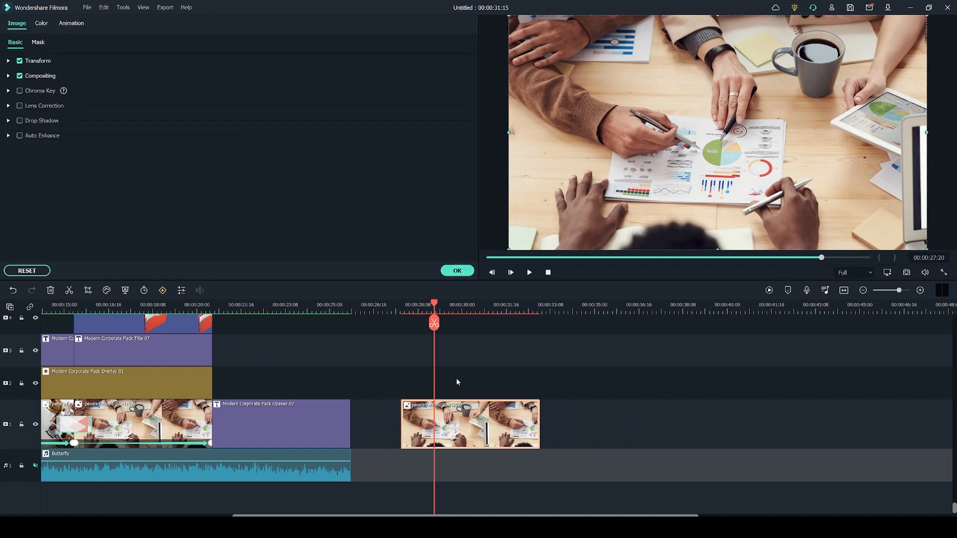
left_click(71, 23)
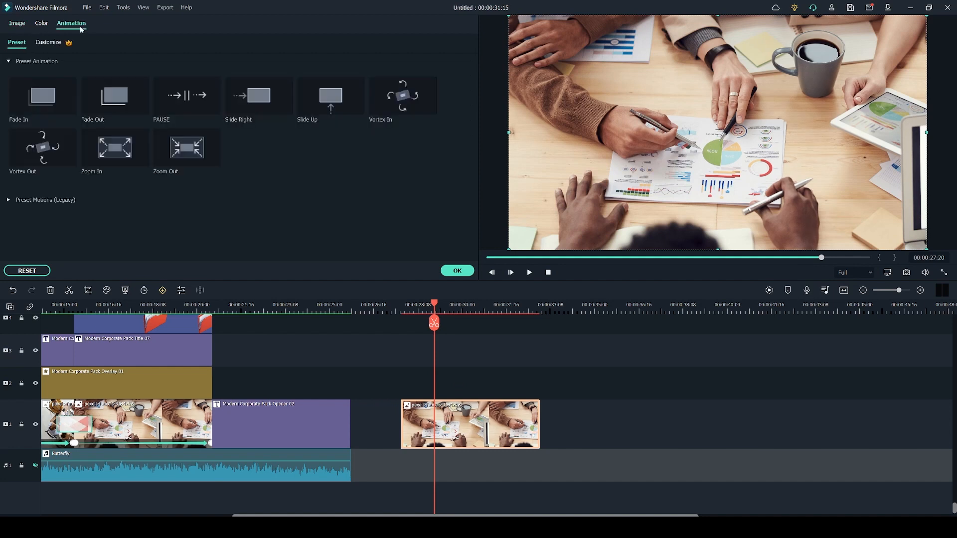
left_click(48, 42)
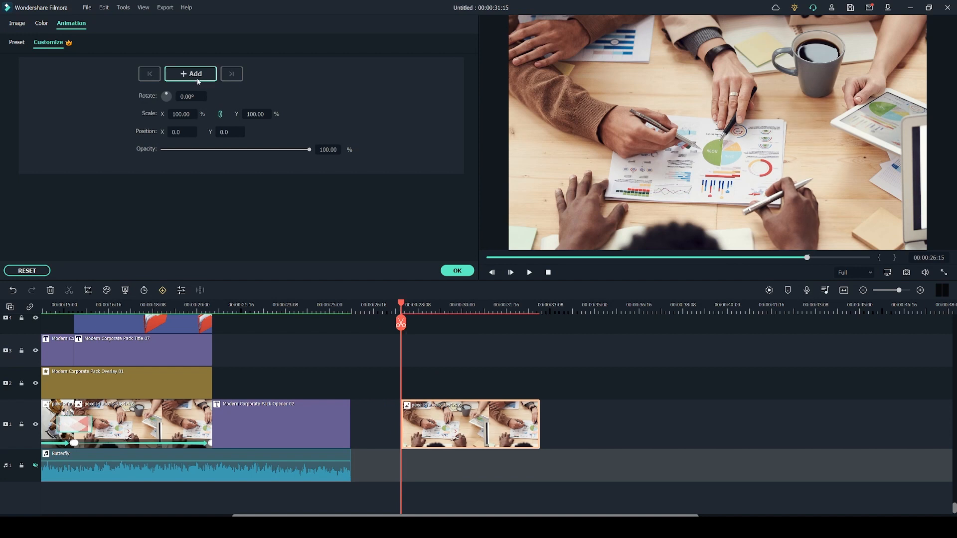
left_click(190, 74)
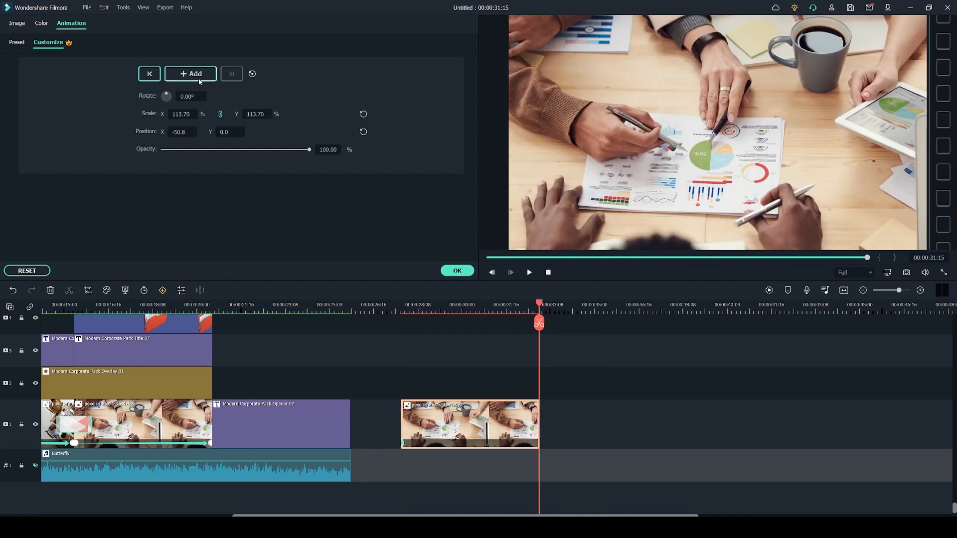
left_click(190, 73)
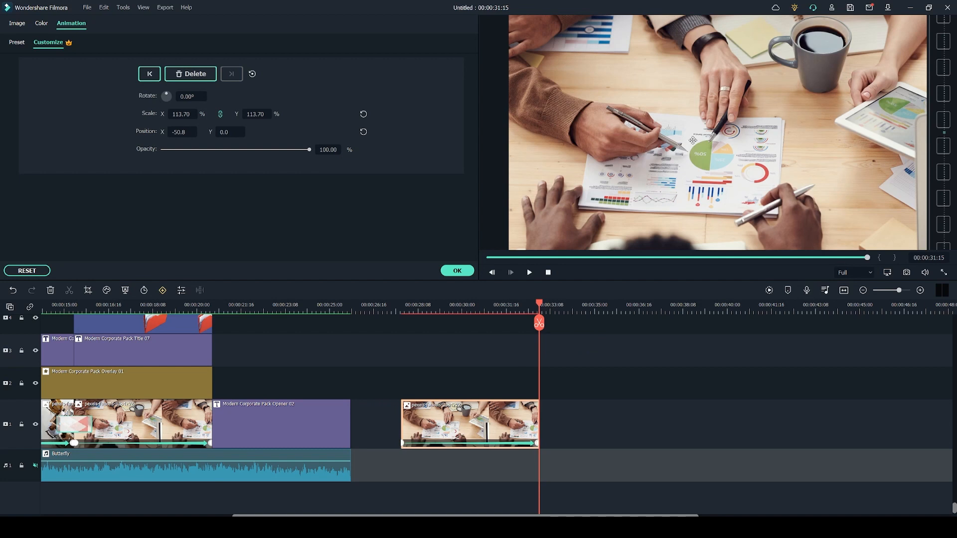
mouse_move(793, 223)
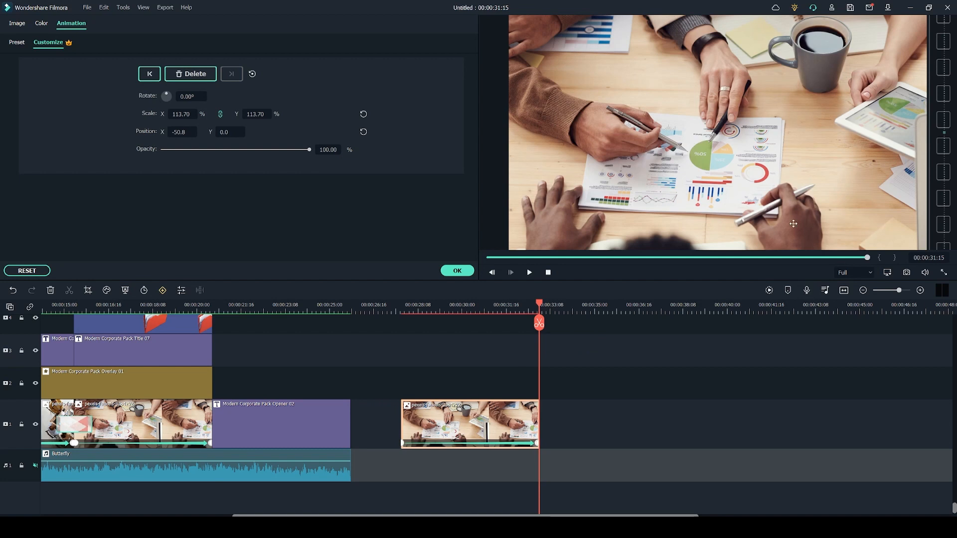
mouse_move(272, 140)
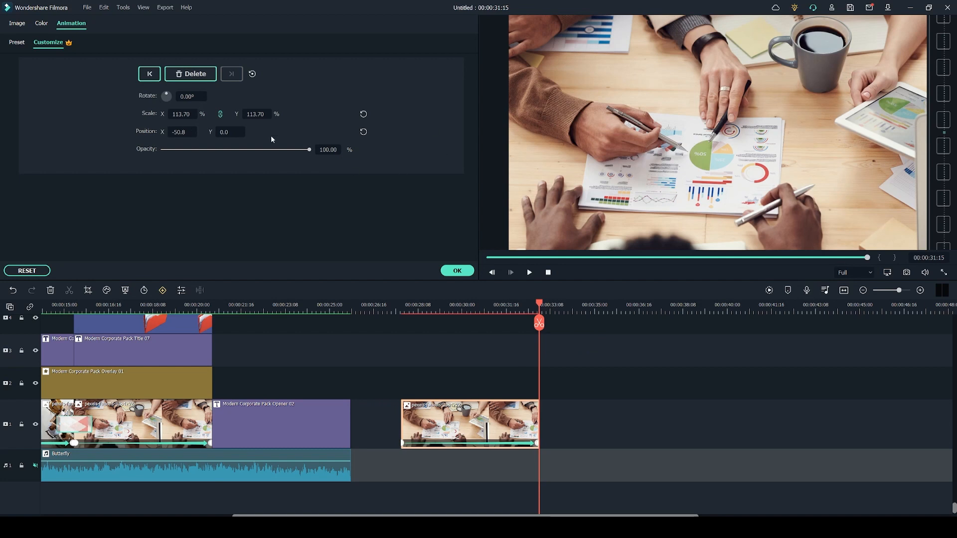
mouse_move(156, 122)
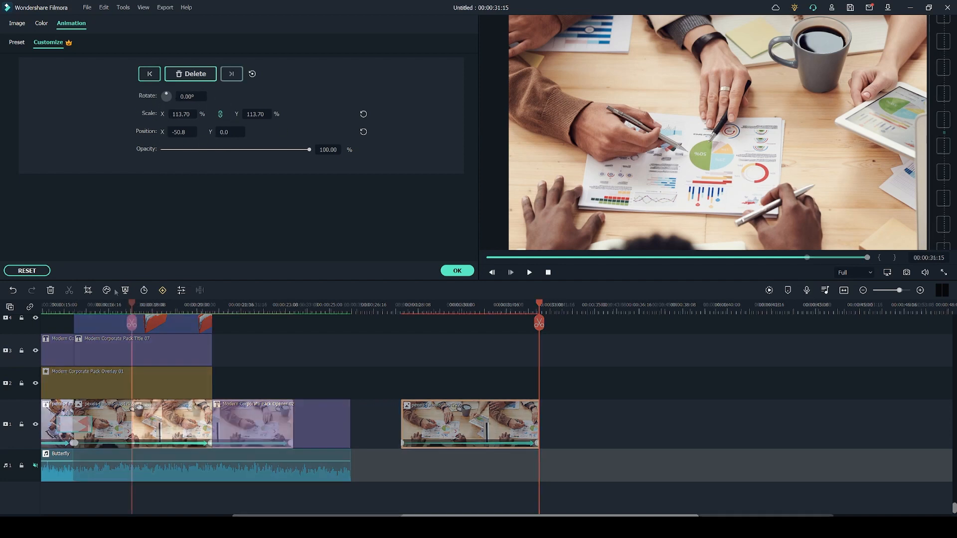
left_click(528, 272)
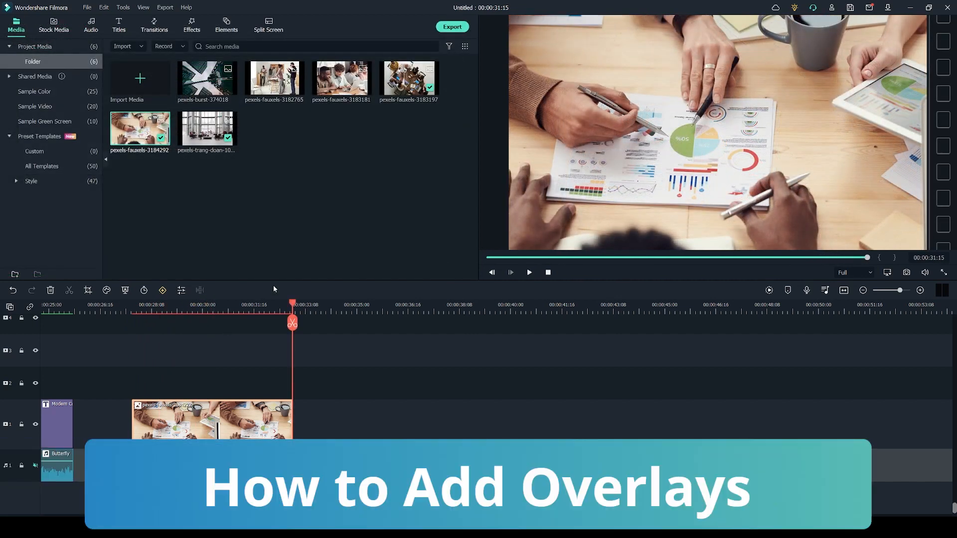
mouse_move(230, 84)
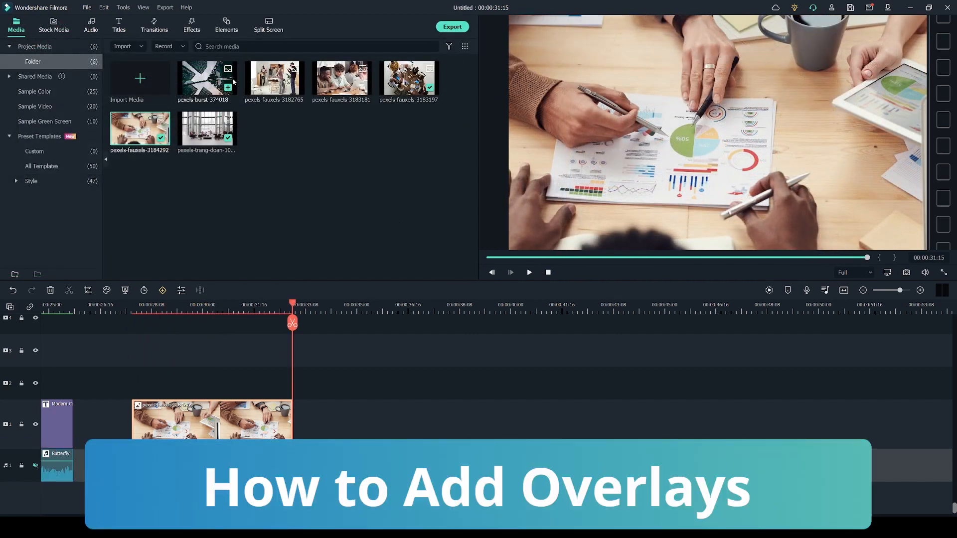
Step: Place Modern Corporate Pack Overlay 04 on track 2 above the photo, opacity 99
left_click(191, 25)
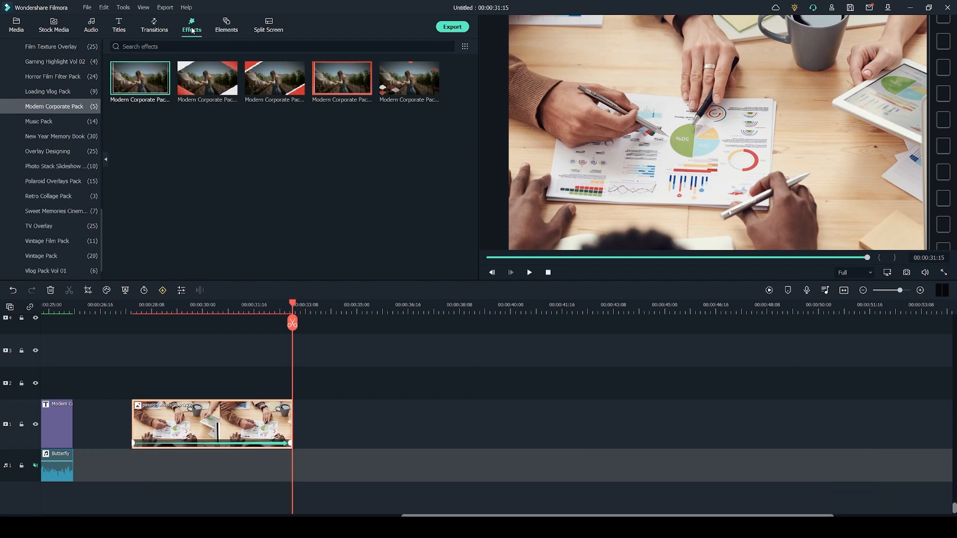
mouse_move(435, 110)
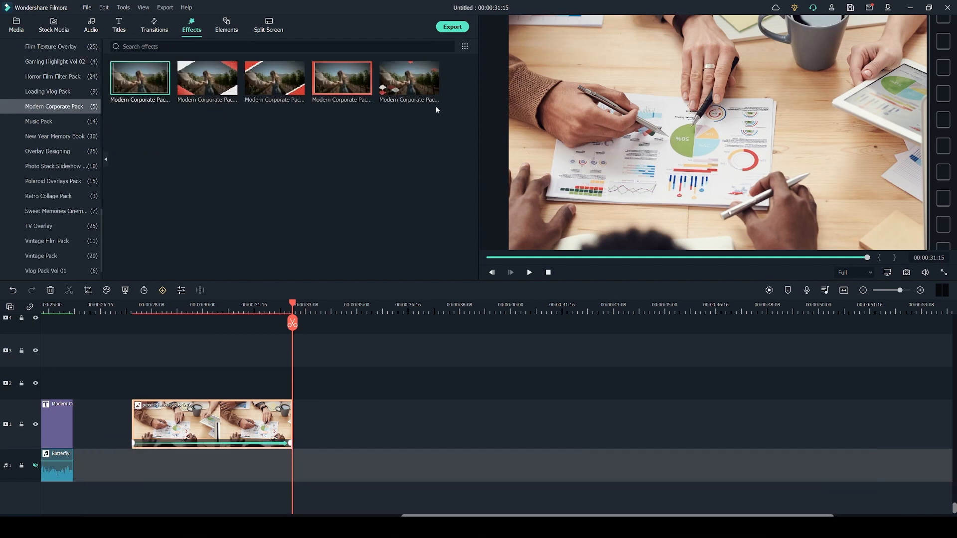
mouse_move(186, 174)
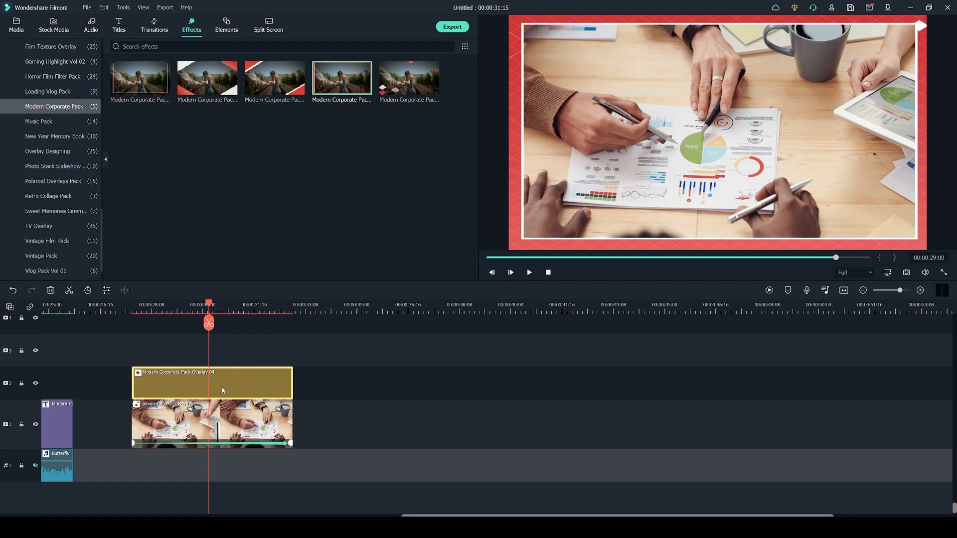
double_click(212, 383)
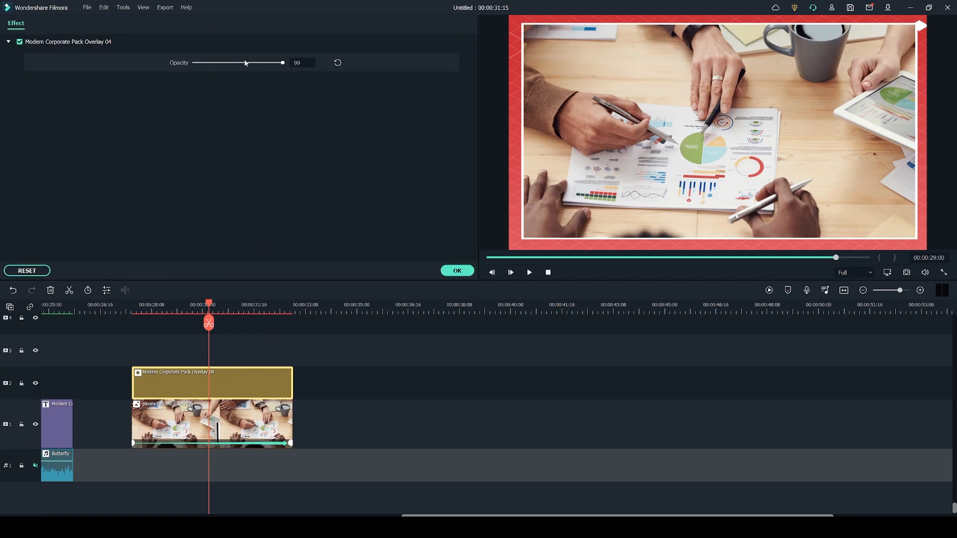
left_click(191, 25)
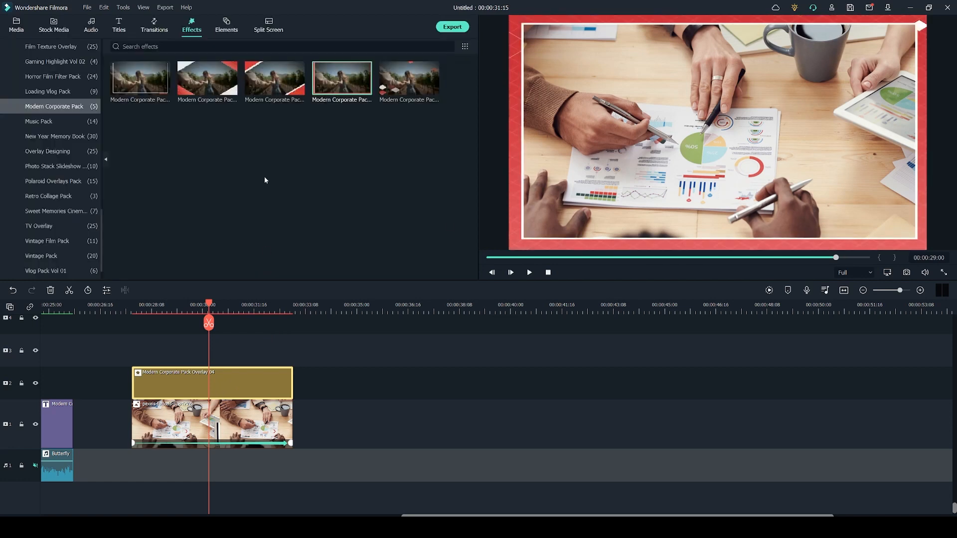
left_click(119, 25)
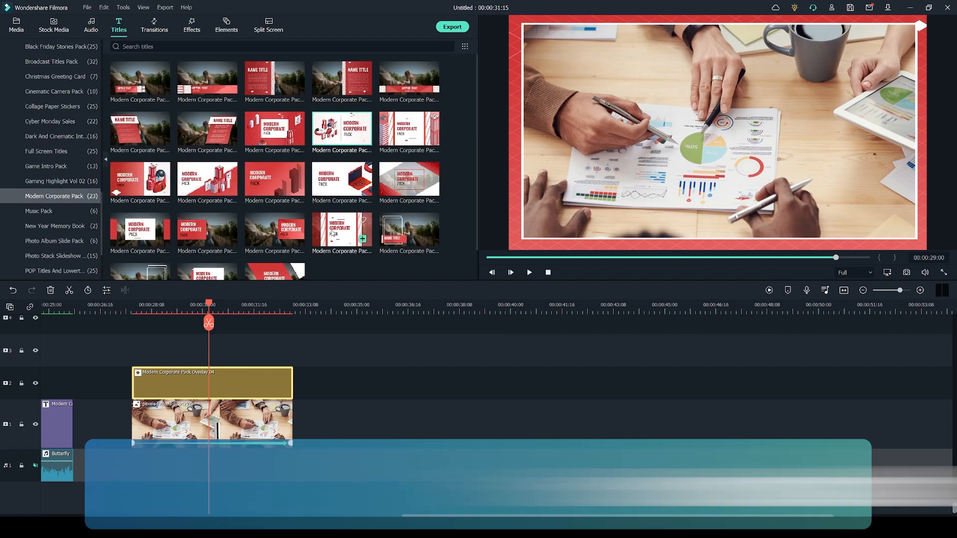
scroll("down", 3)
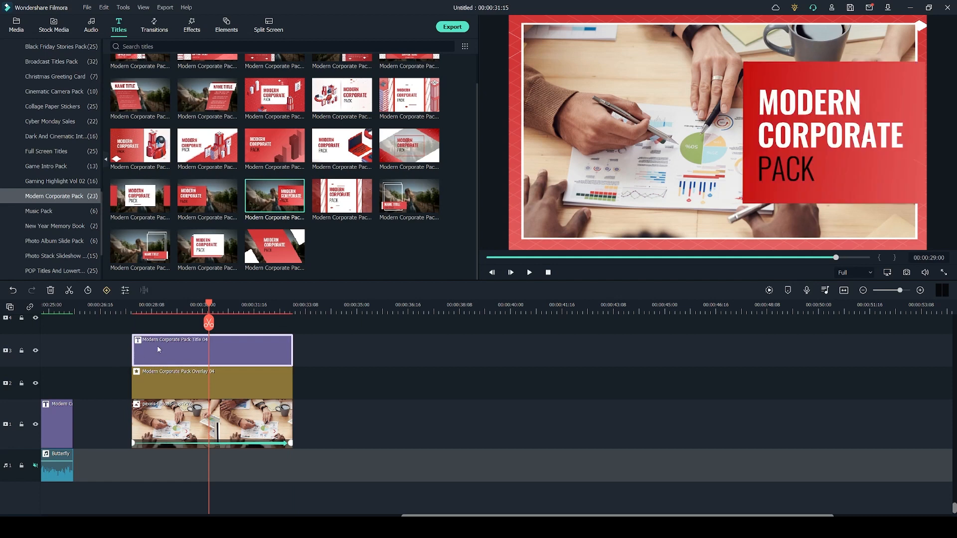
mouse_move(209, 322)
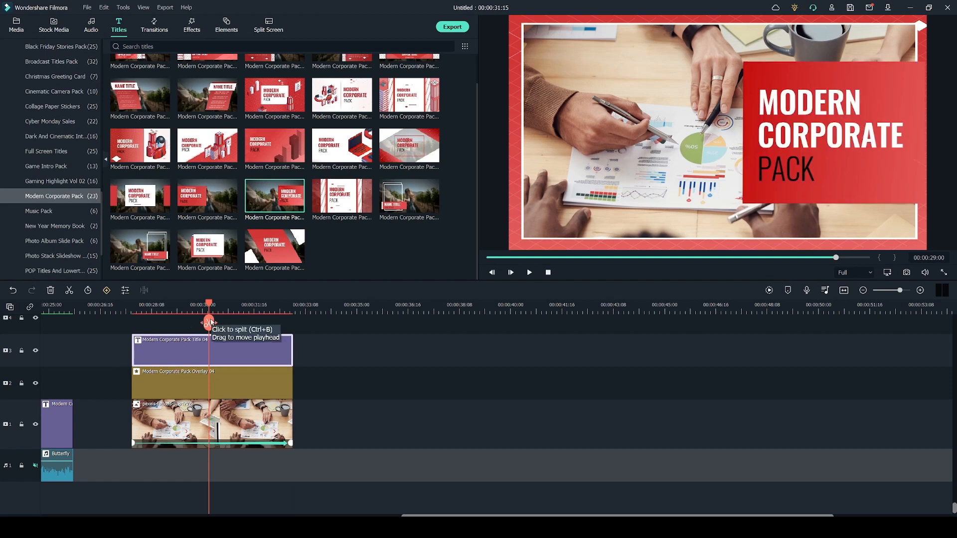
mouse_move(216, 359)
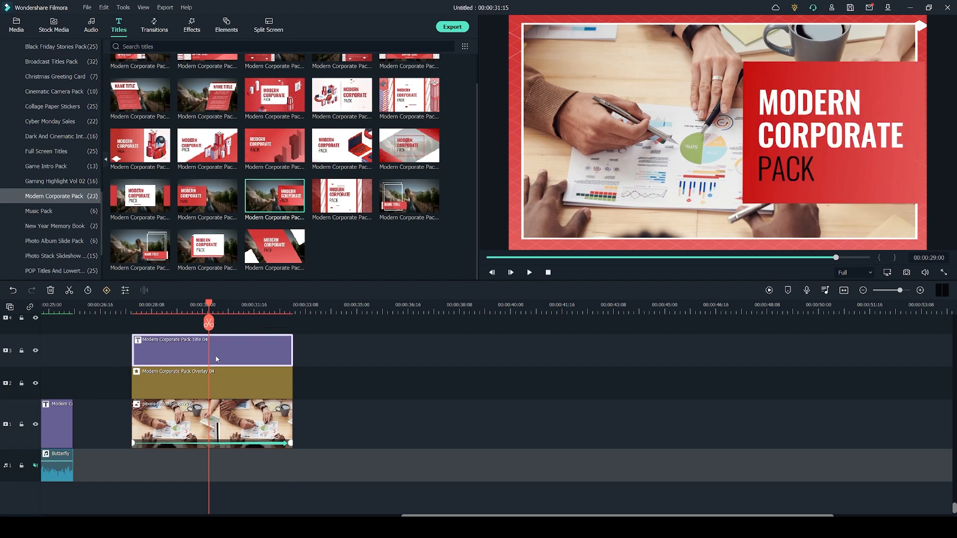
Step: Rewrite the title clip's lines to read BIG RED PAPER COMPANY INC
double_click(211, 350)
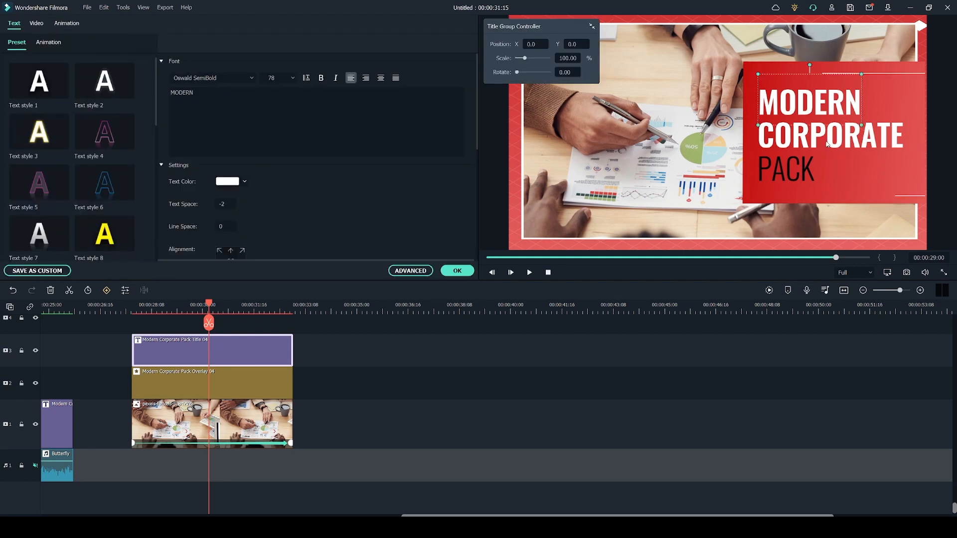
left_click(786, 170)
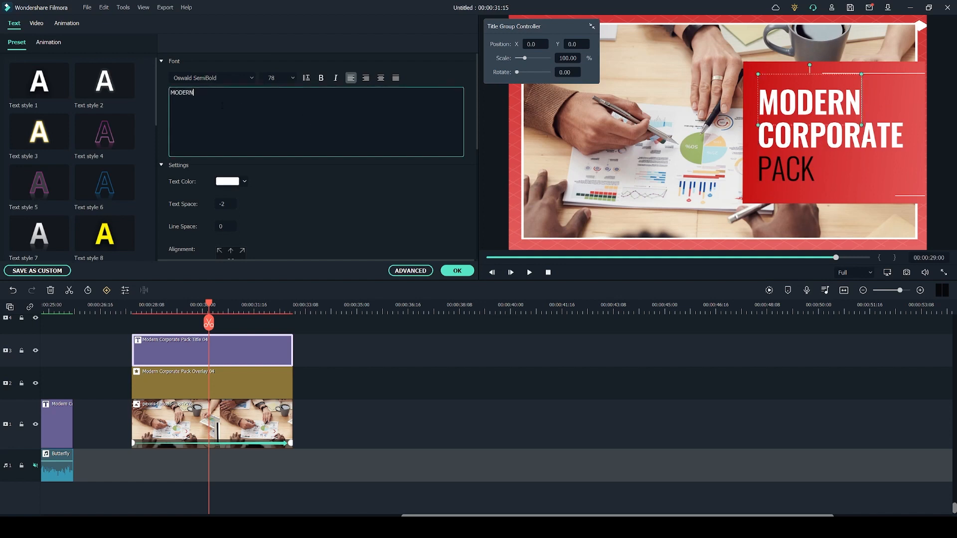
type("COMPANY")
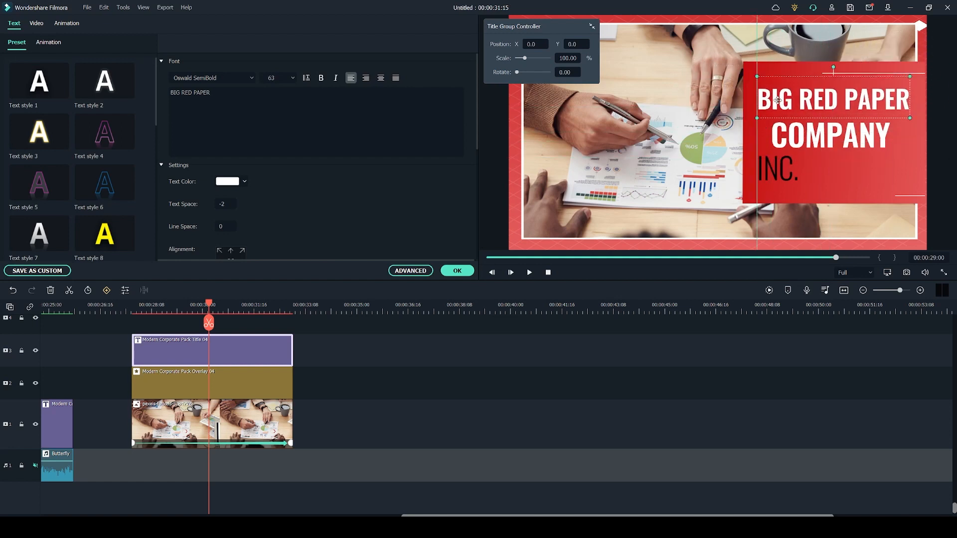
left_click(825, 135)
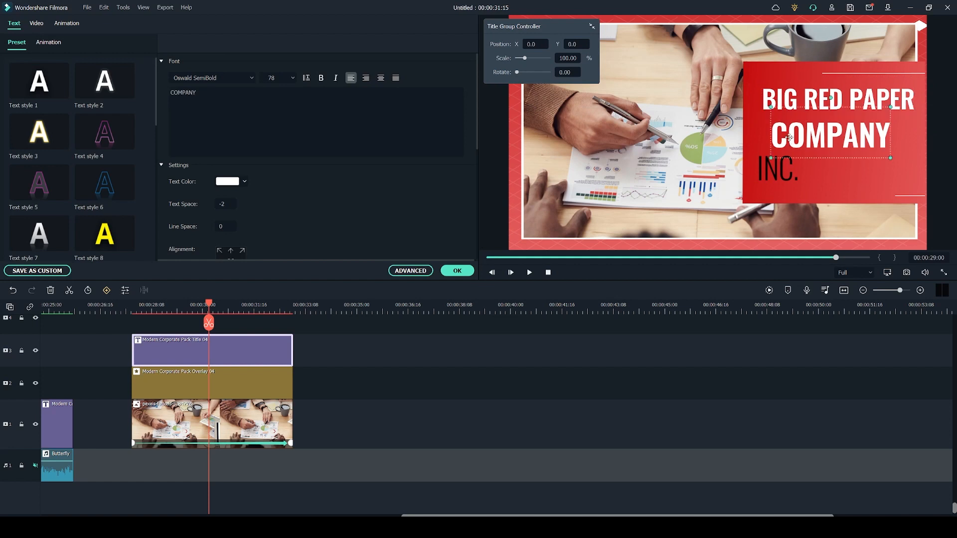
Step: Set the Title Group Controller Y position to -120
left_click(775, 170)
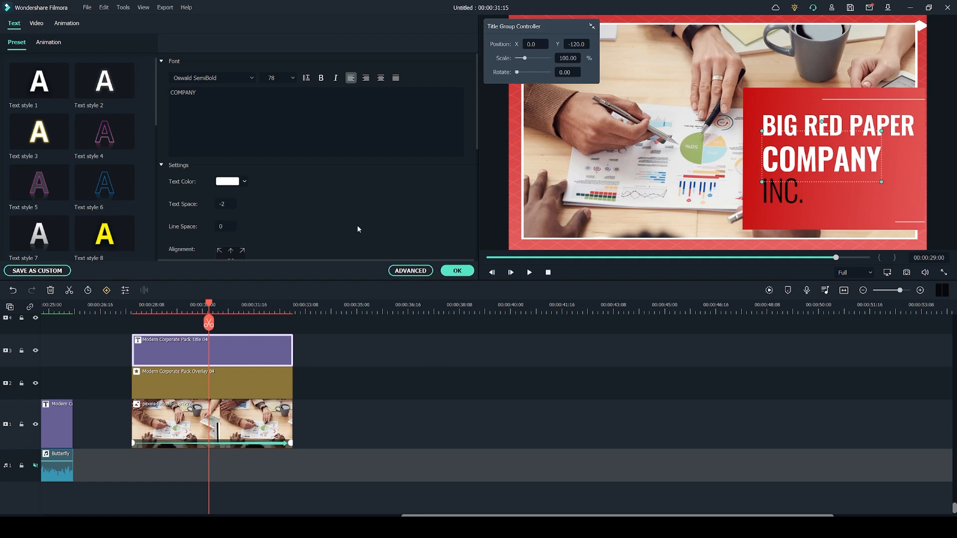
scroll("down", 3)
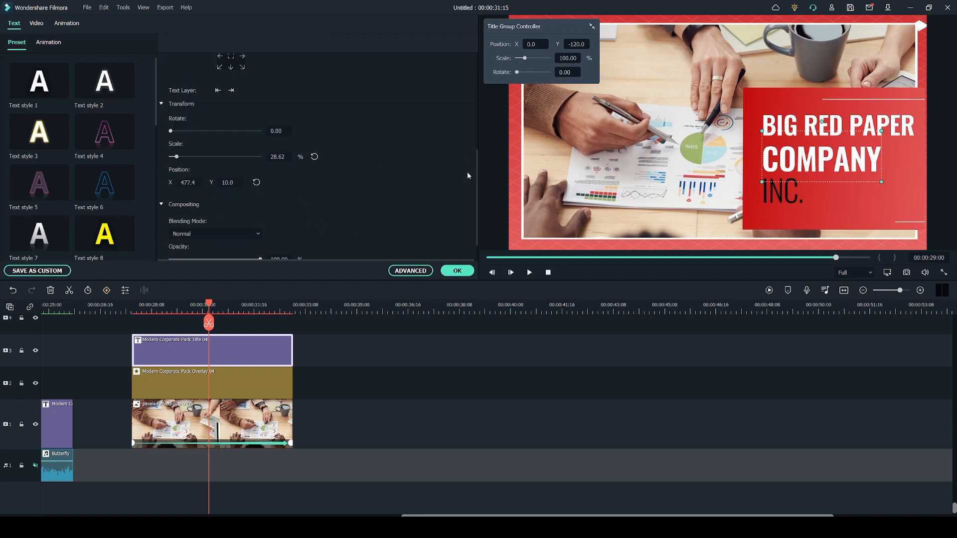
scroll("up", 3)
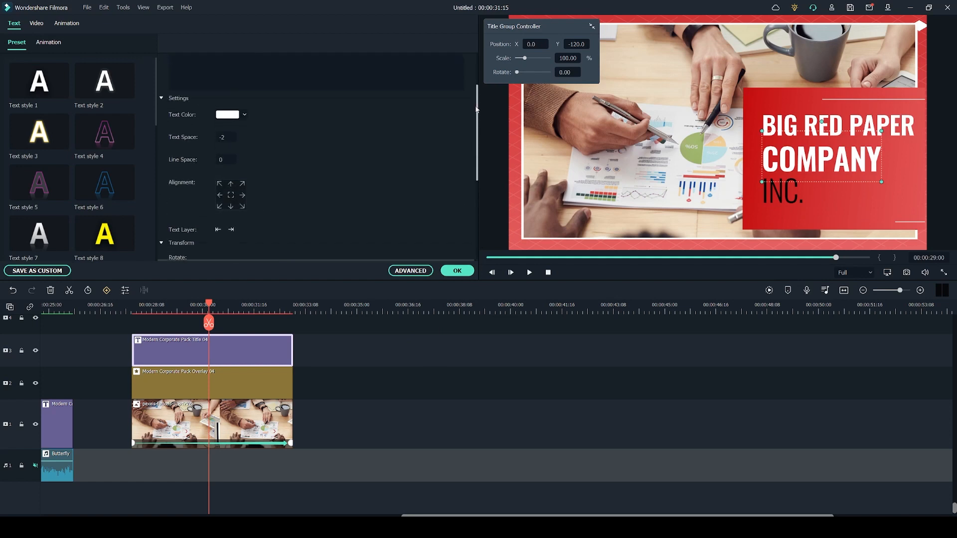
Step: Add the Modern Corporate Pack red dollar-coin element on track 4 above the title
left_click(226, 25)
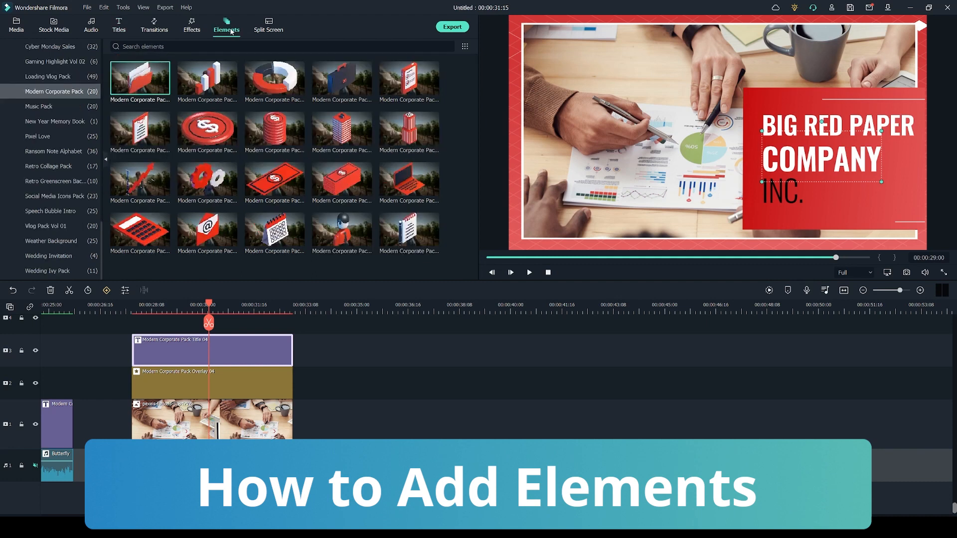
mouse_move(341, 226)
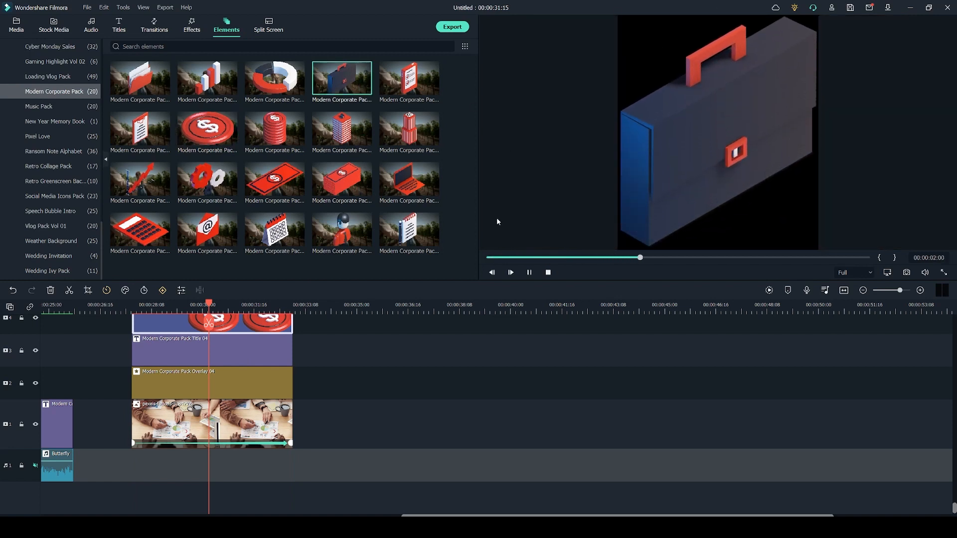
left_click(510, 272)
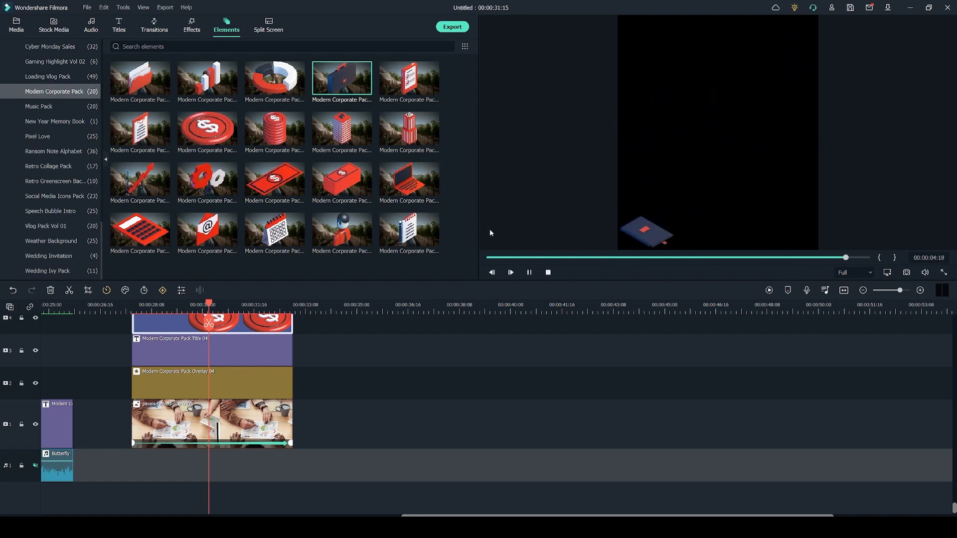
left_click(547, 272)
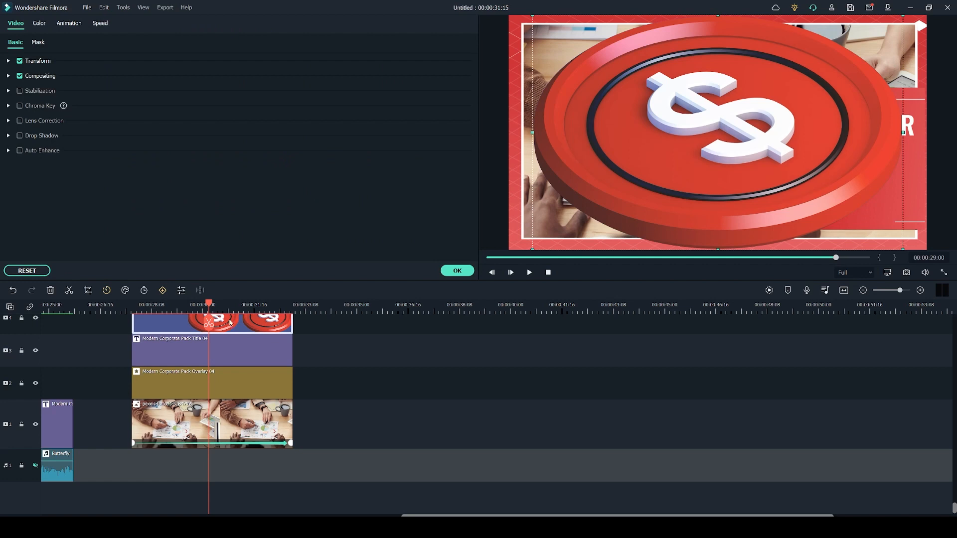
left_click(9, 61)
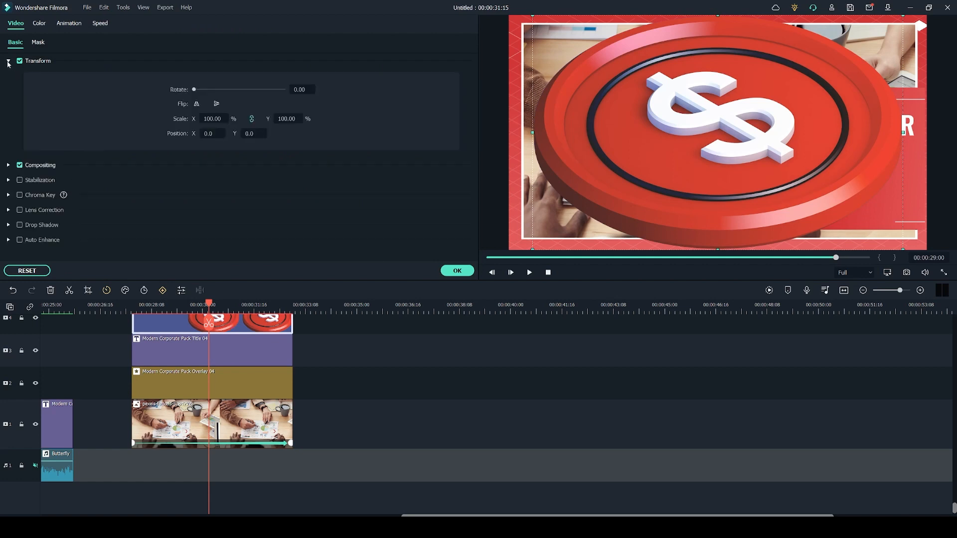
mouse_move(260, 48)
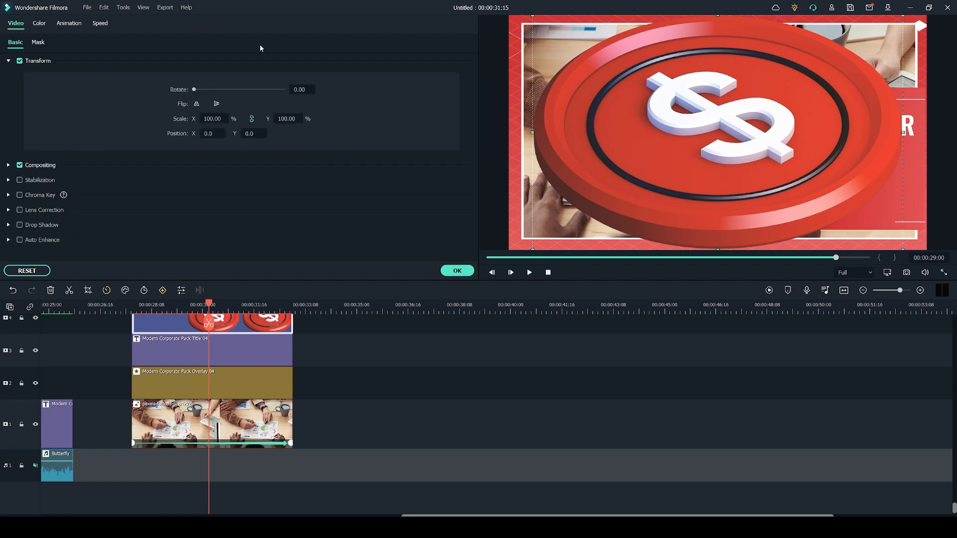
mouse_move(706, 157)
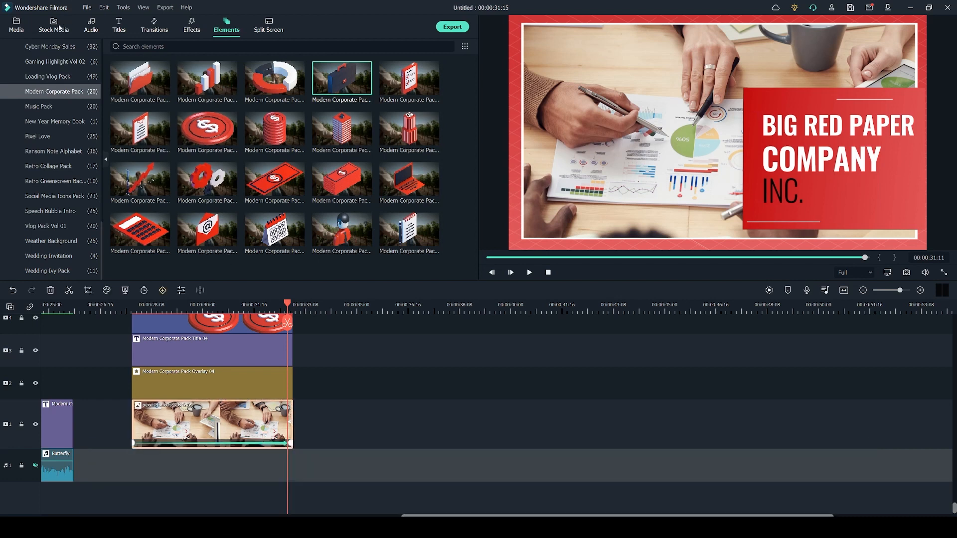
Step: Place the pexels-burst skyscraper photo after the desk clip with a 103% scale keyframe
left_click(16, 25)
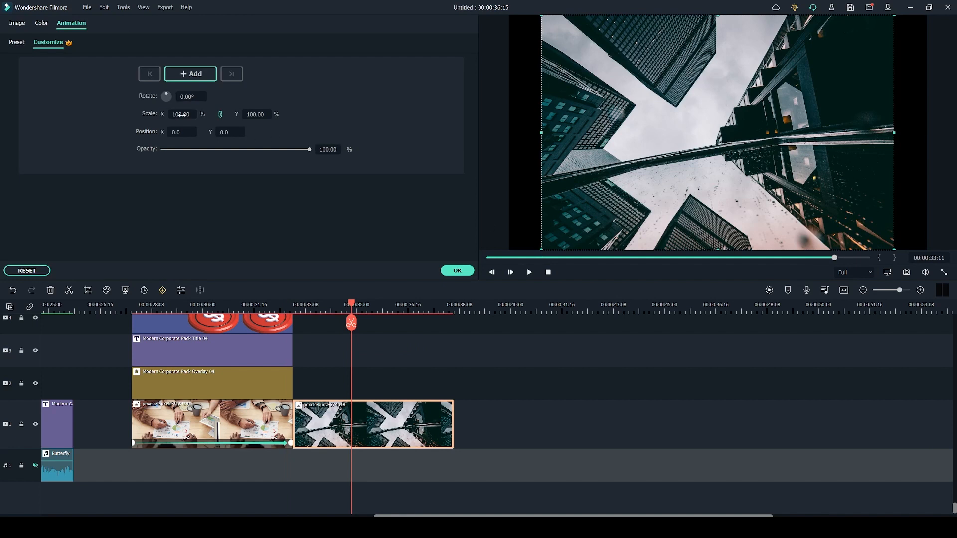
left_click(190, 73)
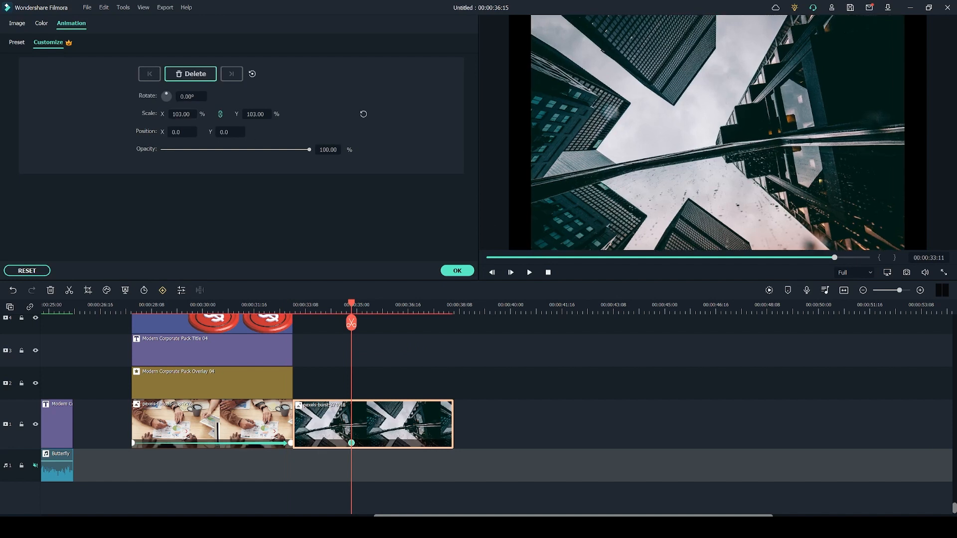
left_click(16, 25)
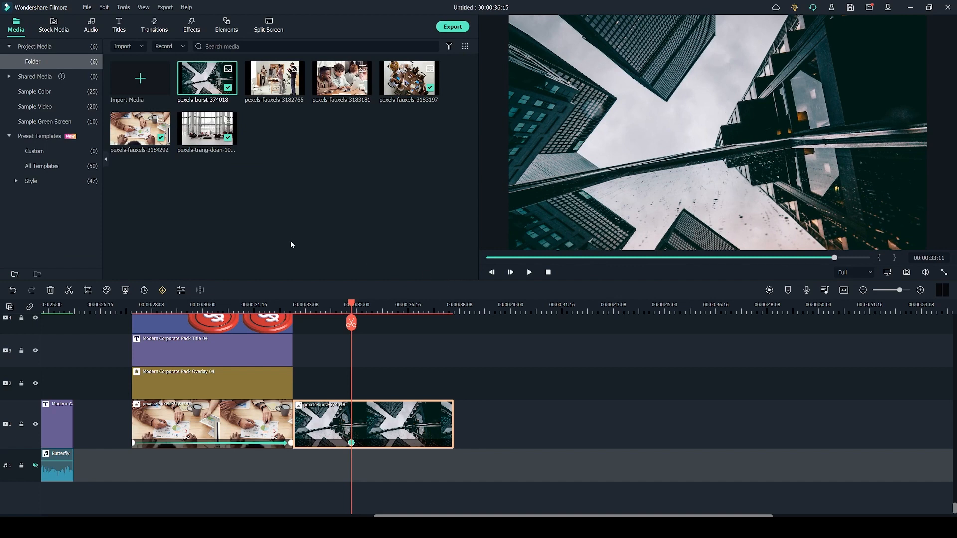
Step: Insert a Modern Corporate Pack transition between the two photos and scrub to preview it
left_click(154, 25)
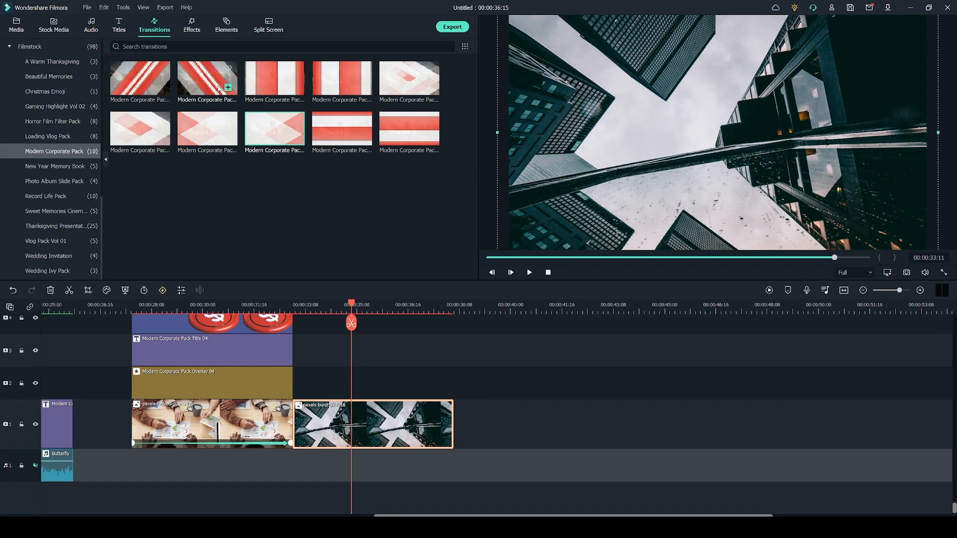
left_click(528, 273)
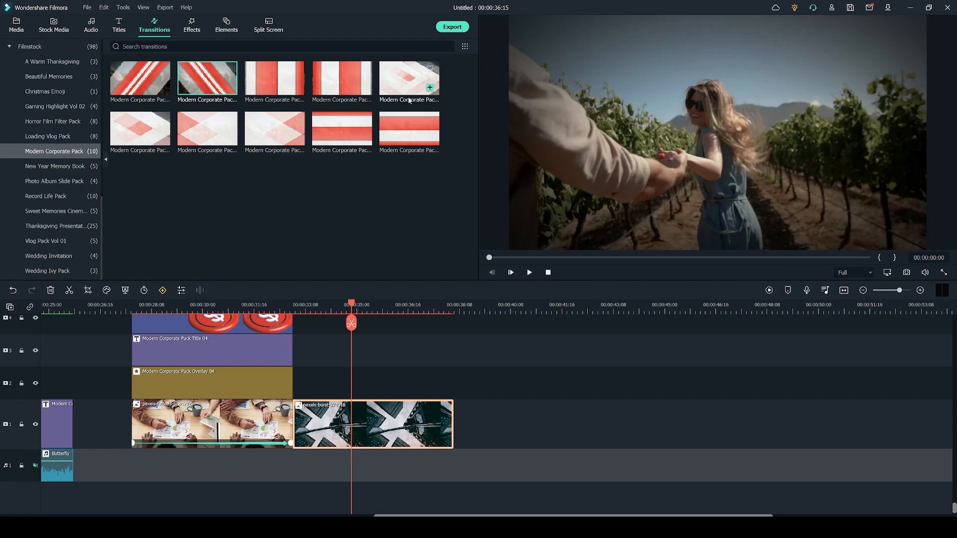
left_click(528, 272)
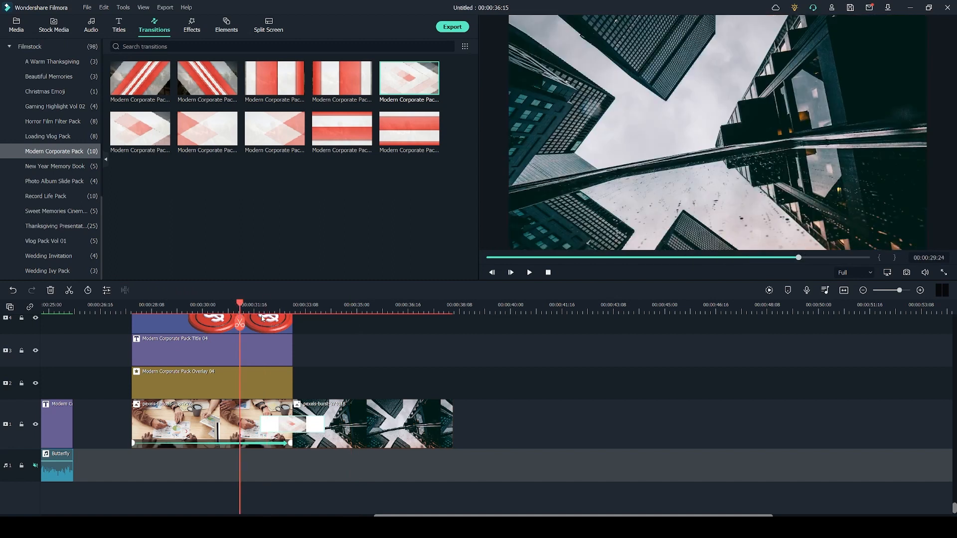
left_click(326, 304)
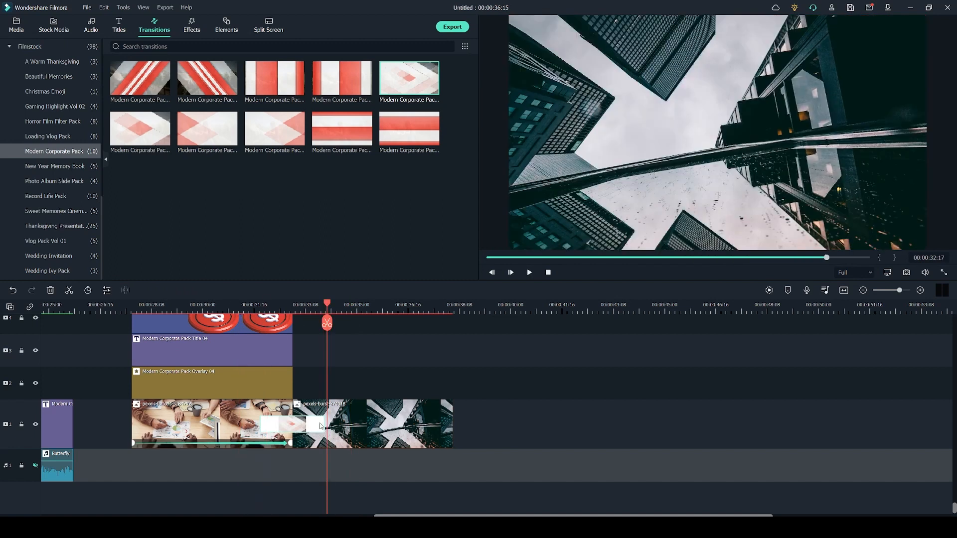